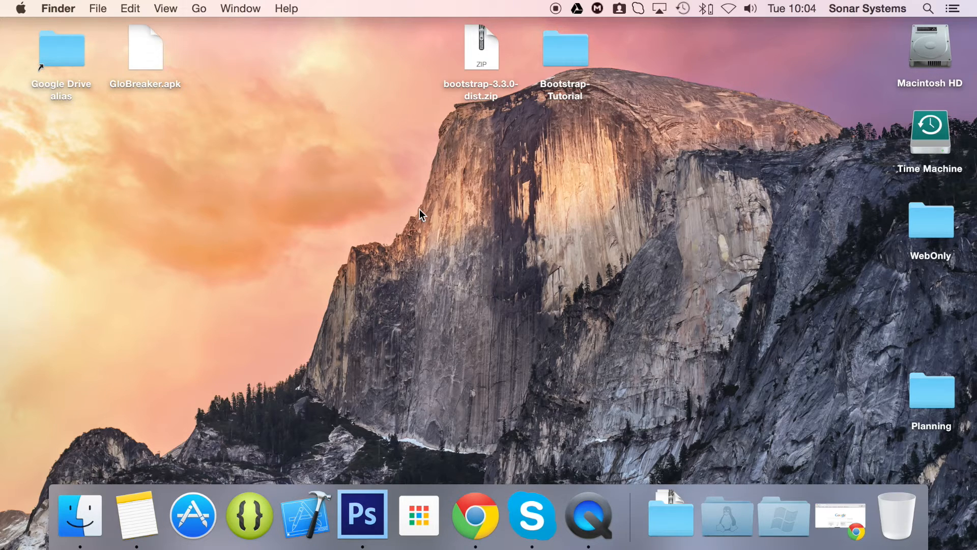
mouse_move(476, 207)
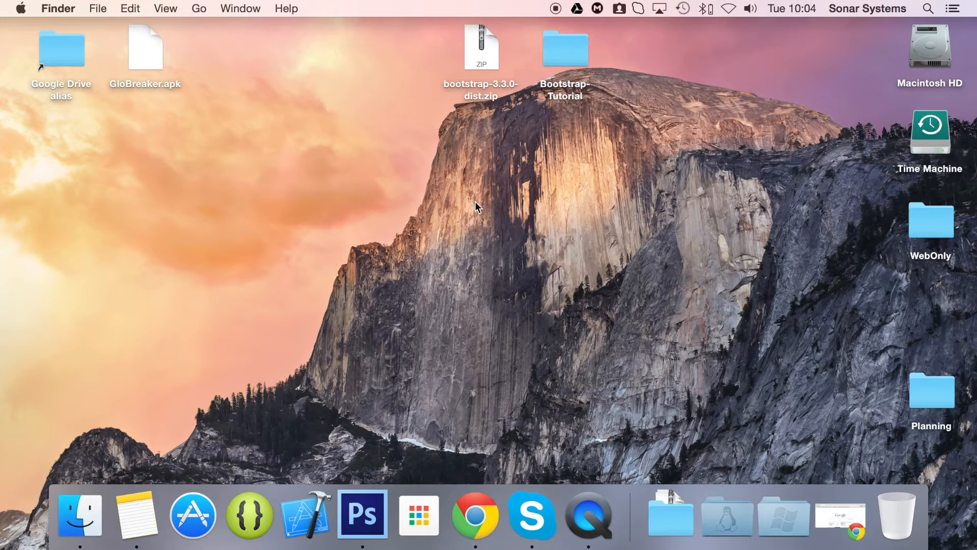
Open the desktop's Bootstrap-Tutorial folder in Finder, revealing css, fonts, js and index.html.
click(564, 49)
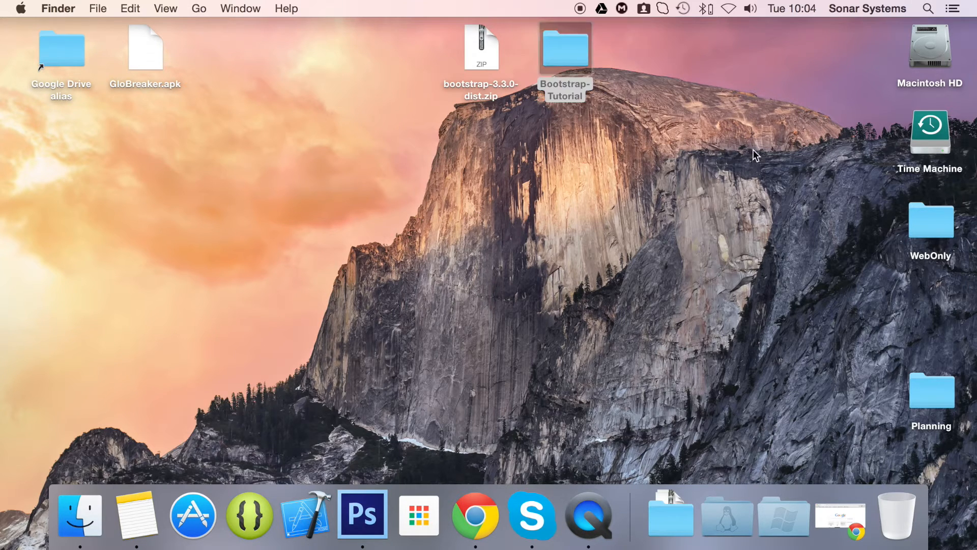
right_click(900, 94)
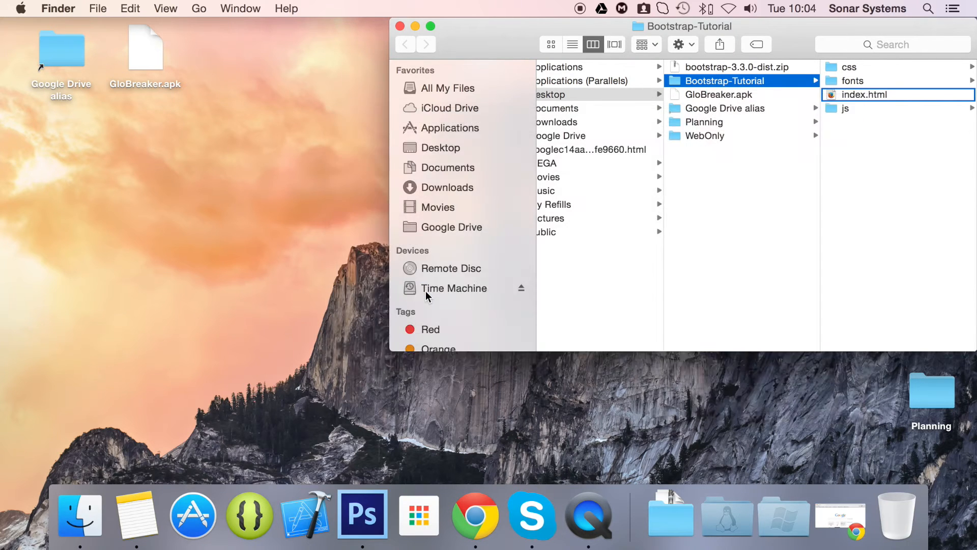
Open index.html in Sublime Text and place the cursor just after the six-column row's closing </div>.
double_click(865, 93)
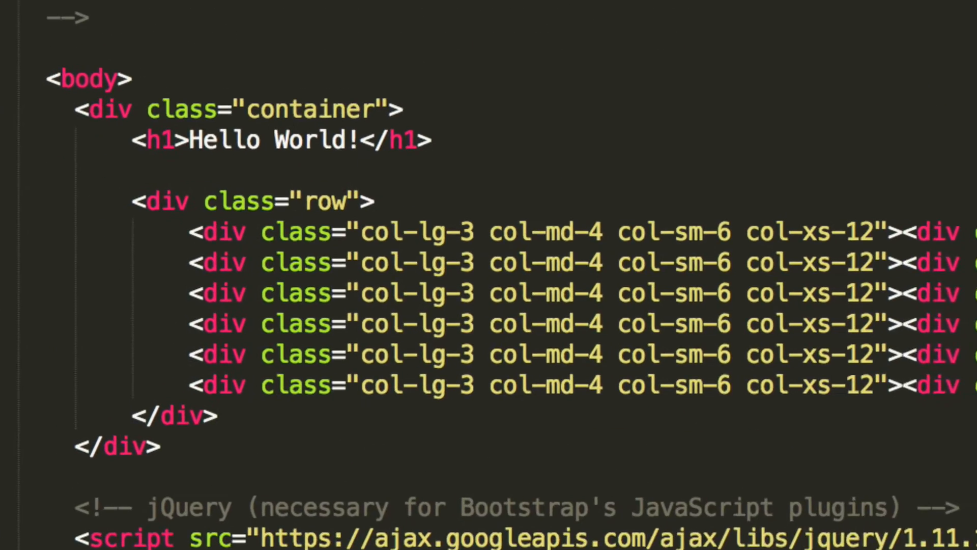
scroll(up, 3)
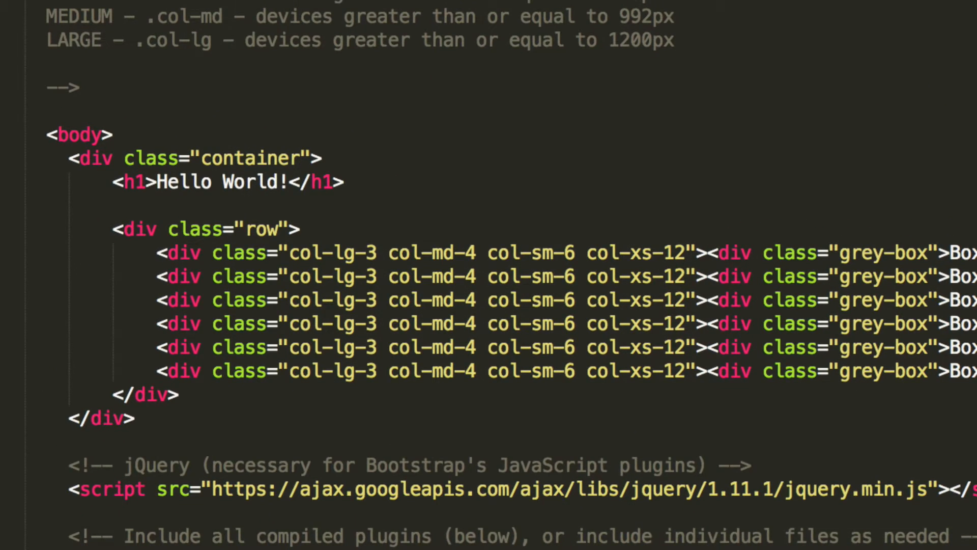
click(177, 395)
text(<)
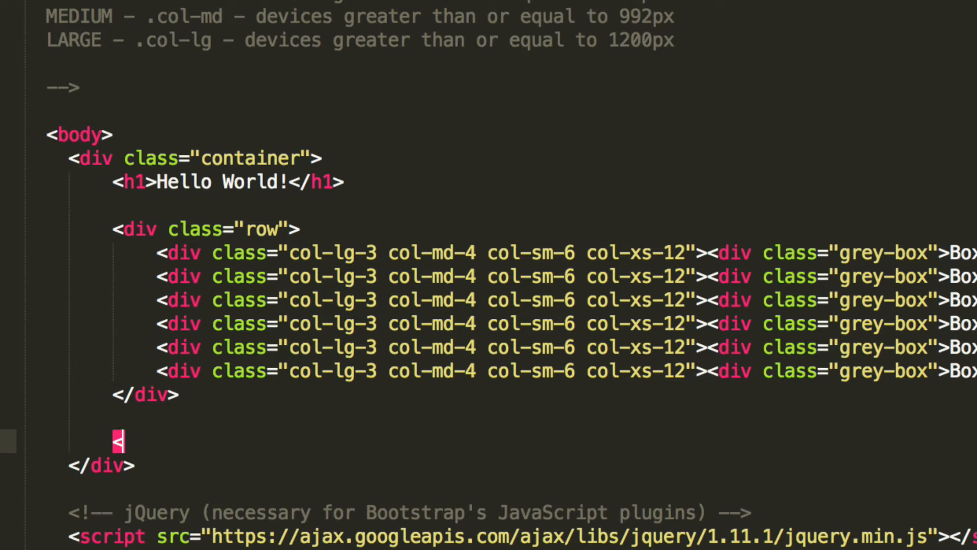
Add <nav> containing <ul class="pager"> split across lines, and begin its first <li>.
text(nav>)
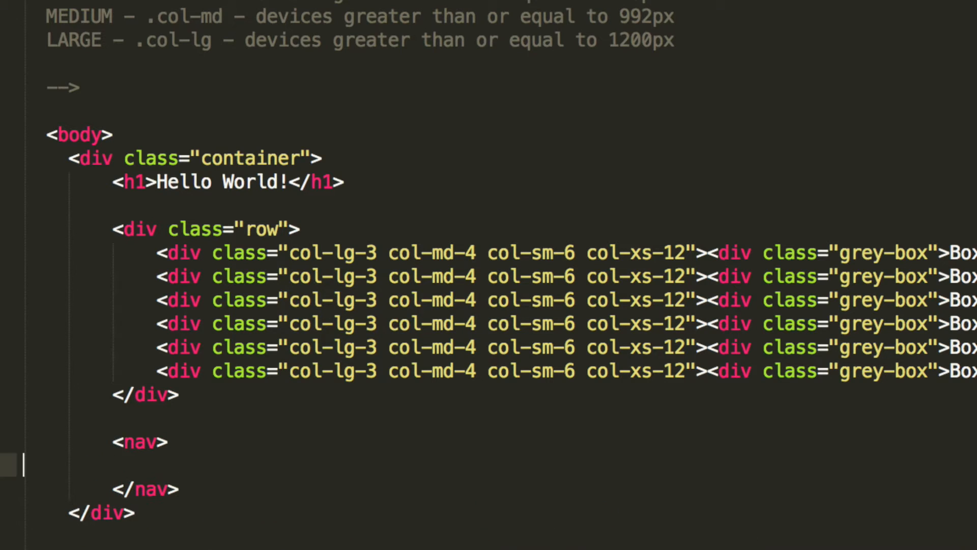
text(<ul></ul>)
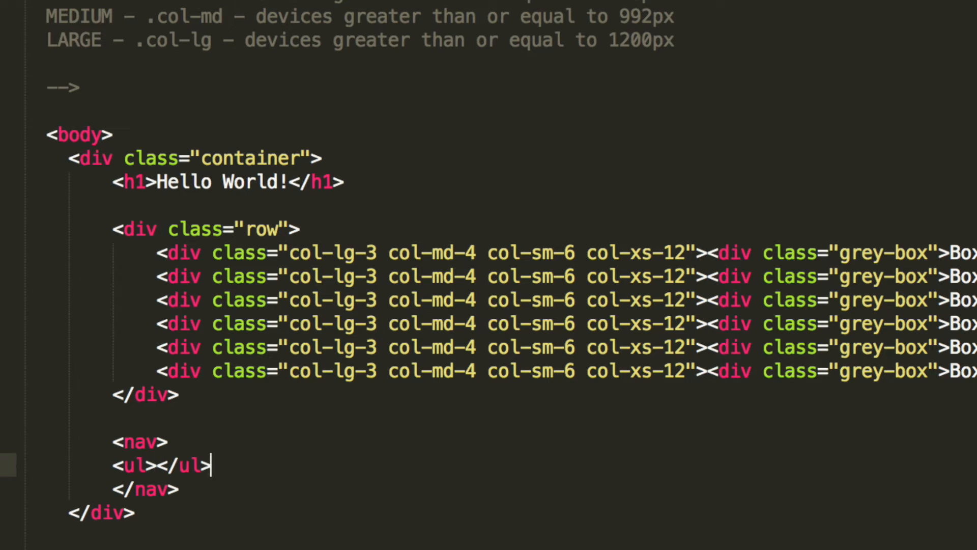
key(enter)
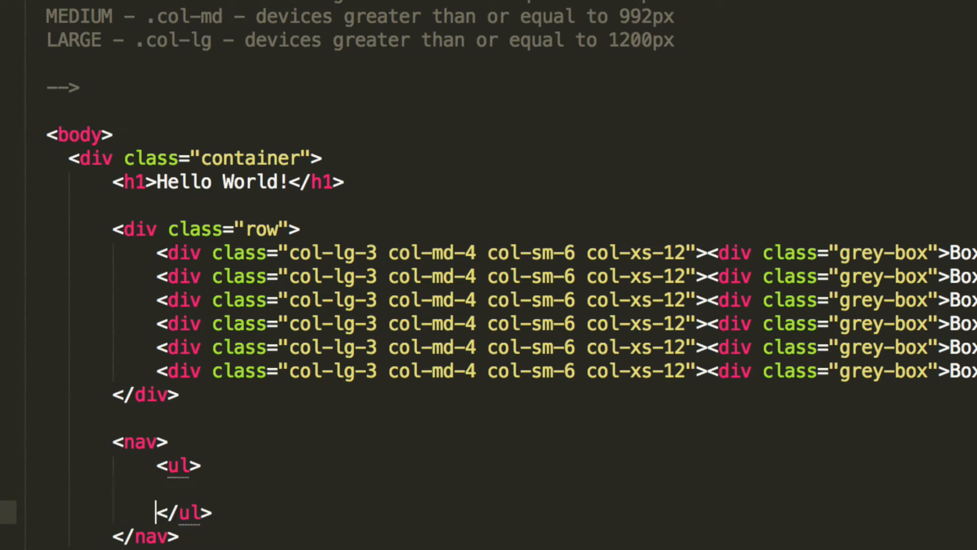
text(class="page)
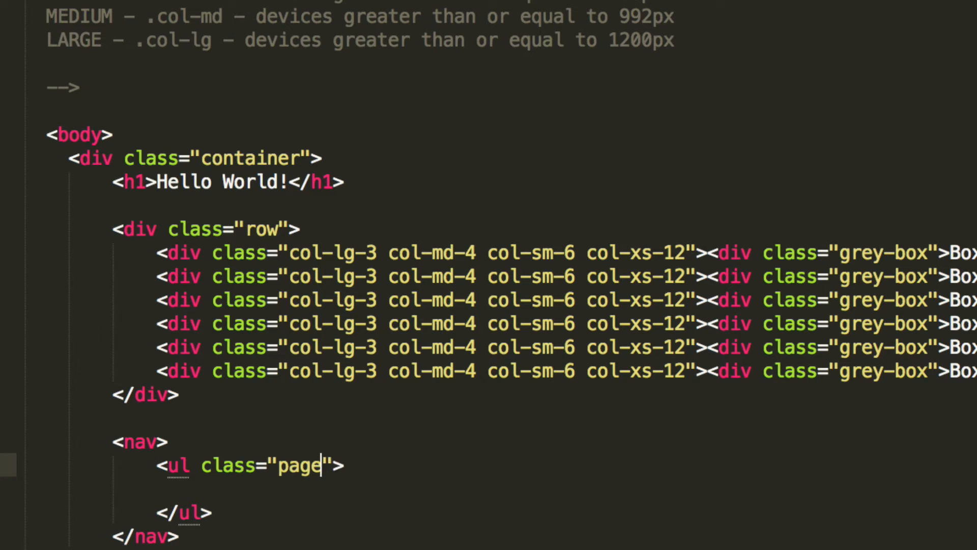
text(r)
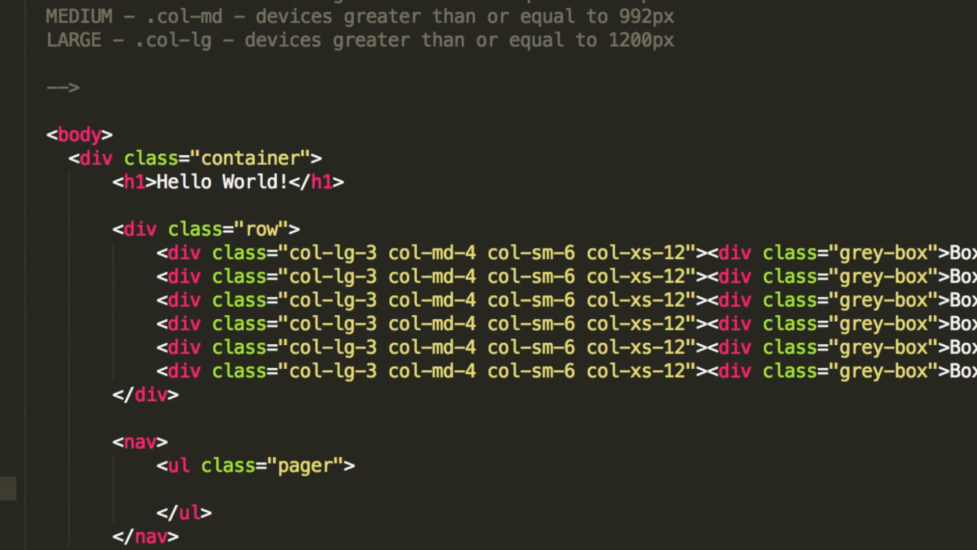
text(<li>)
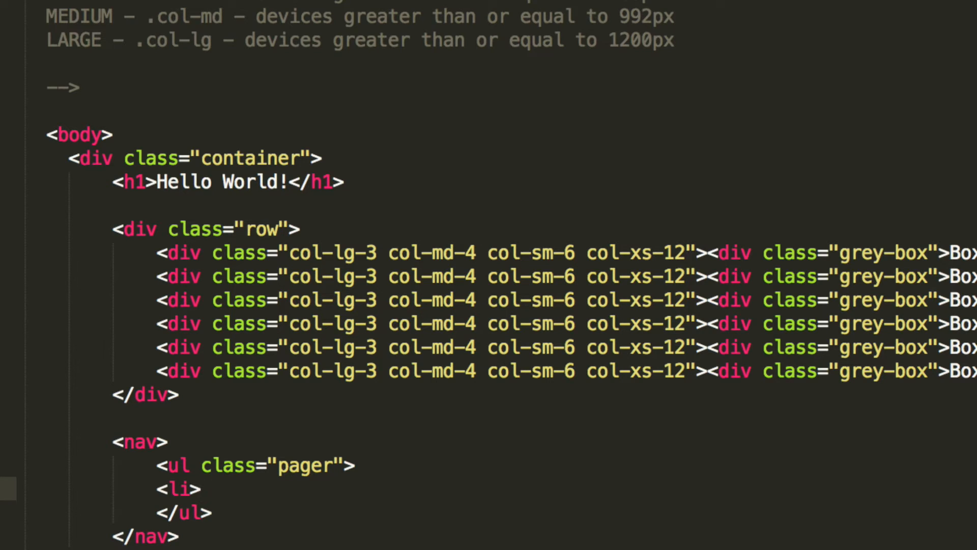
Complete the first list item as <li><a href="#">Previous</a></li>.
text(</li>)
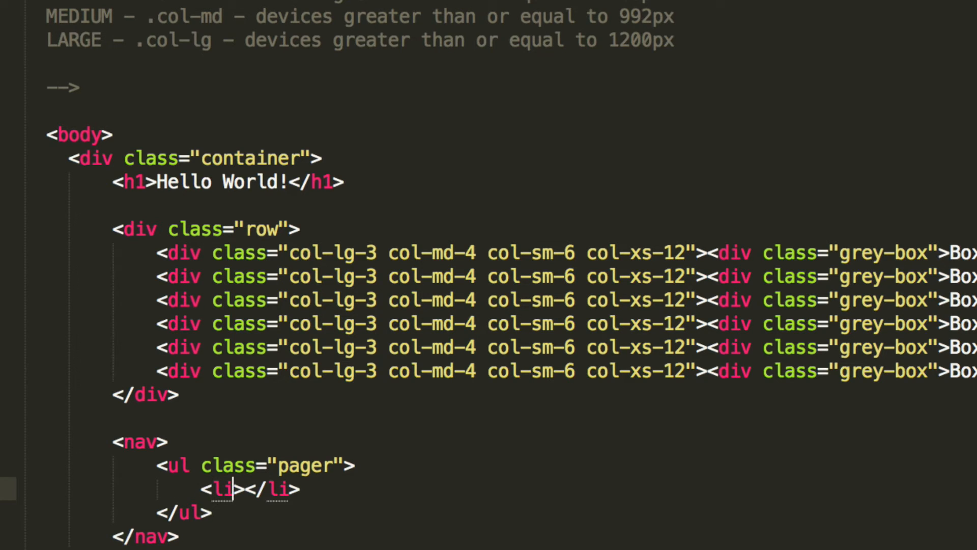
text(<a href=""><<)
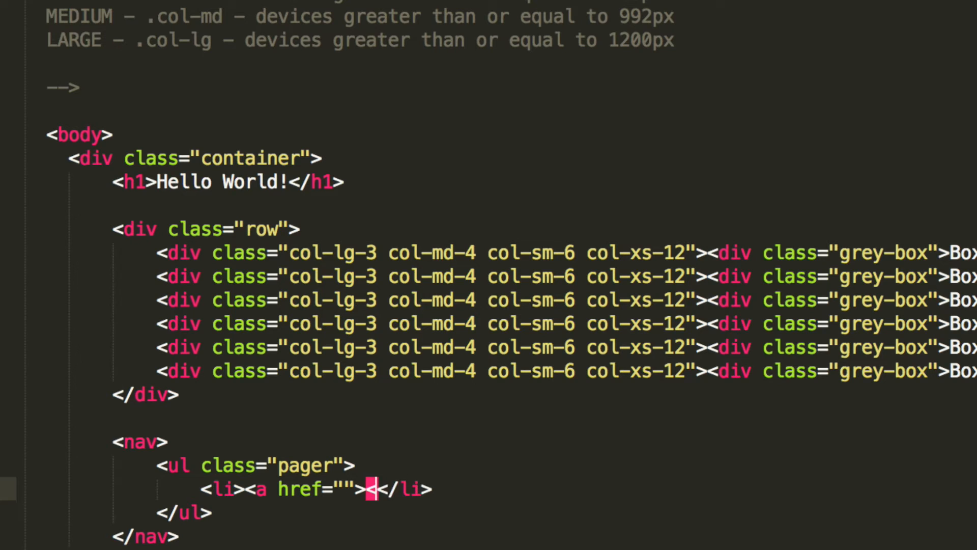
text(#)
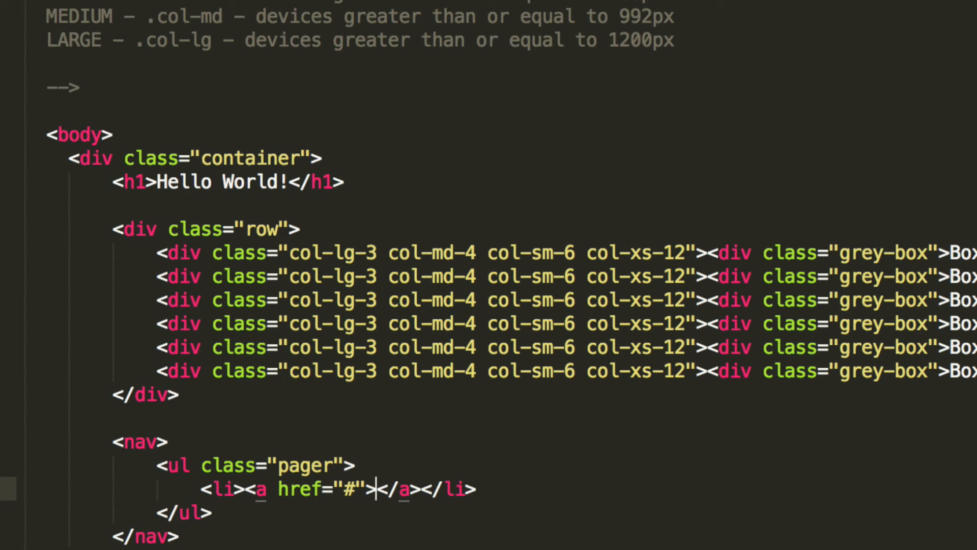
text(Previo)
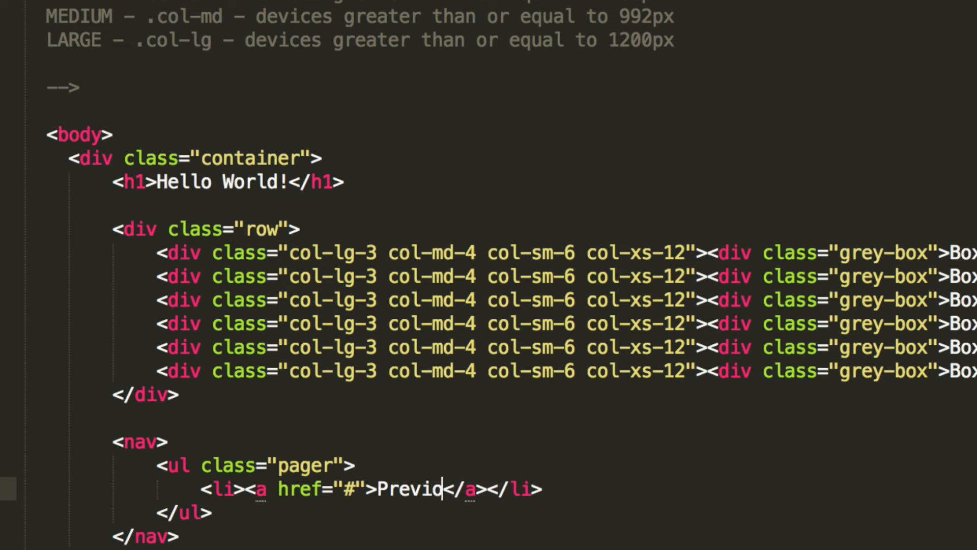
text(us)
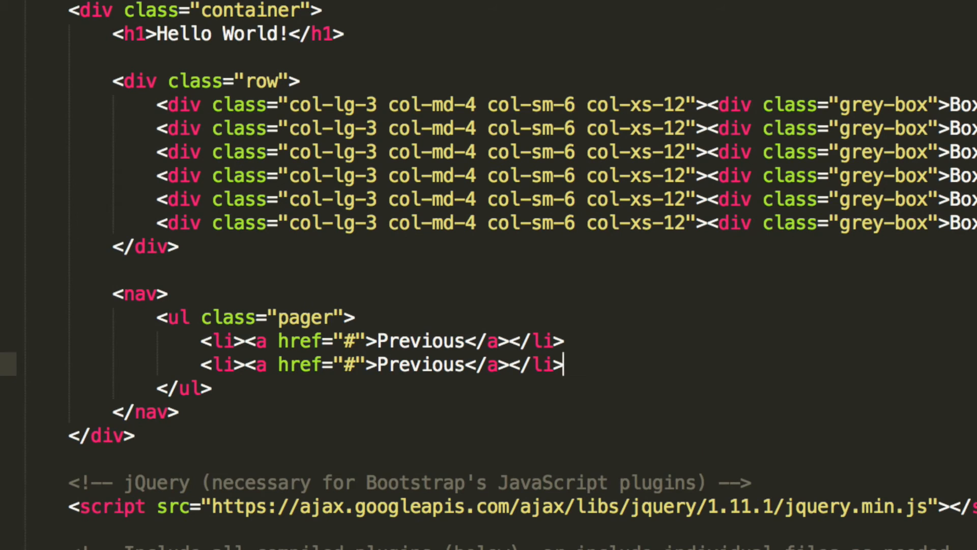
Add a second item labelled Next linking to #, then view the page in Chrome.
text(Next)
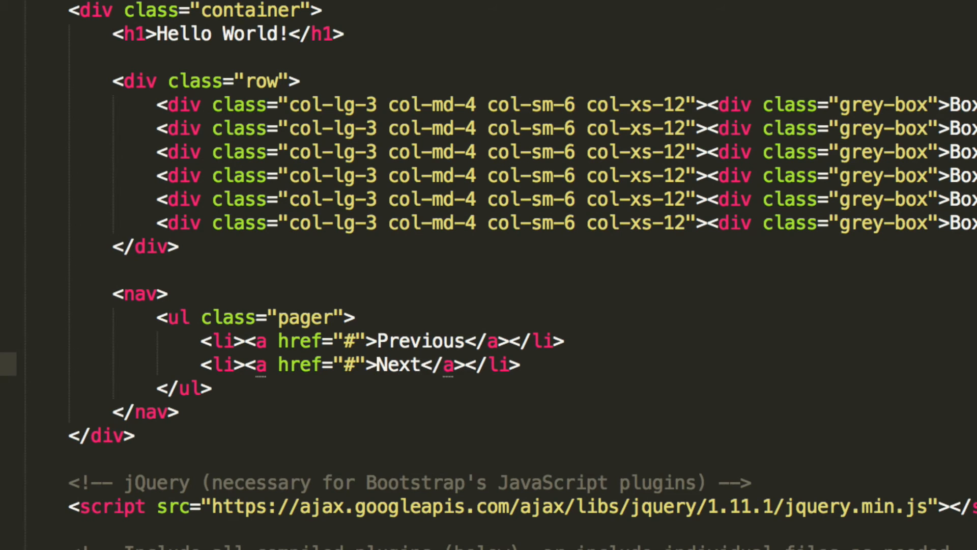
click(42, 26)
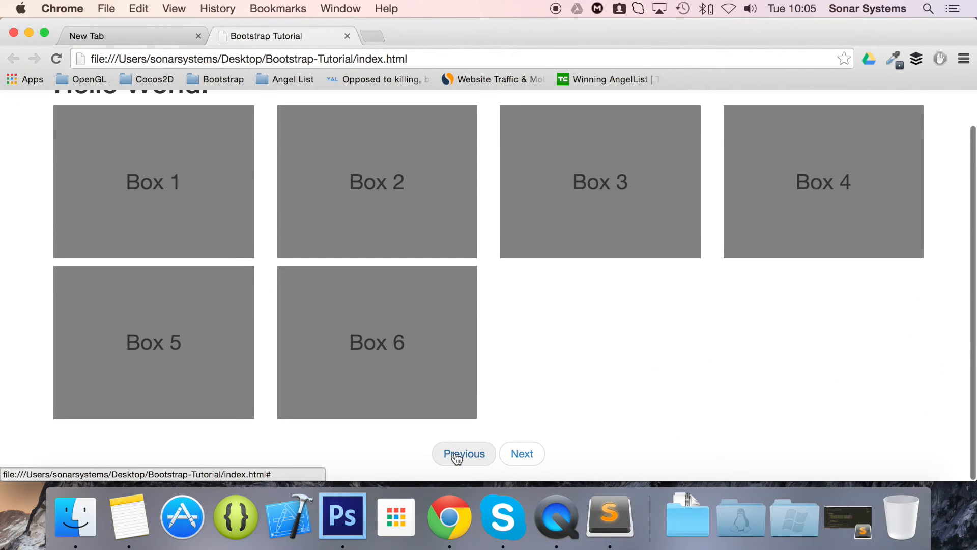
mouse_move(527, 433)
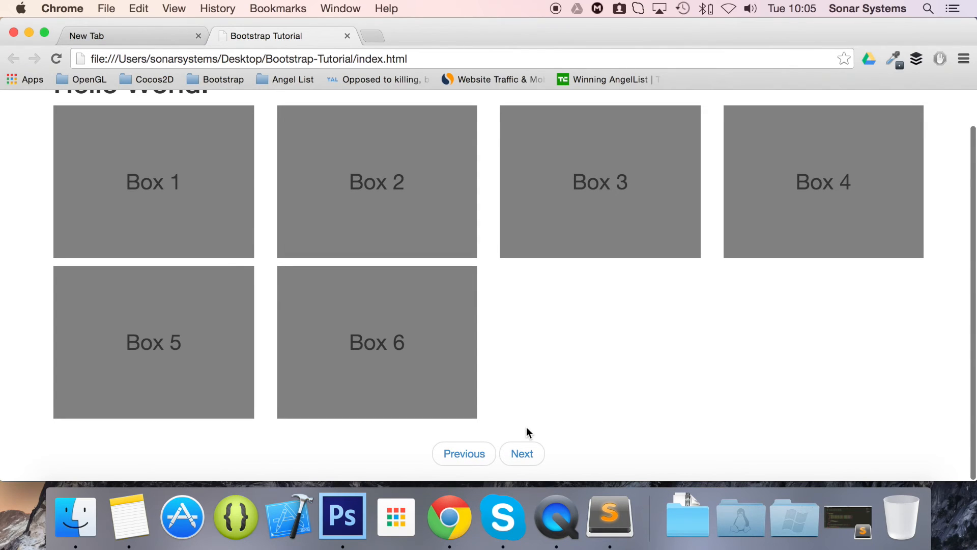